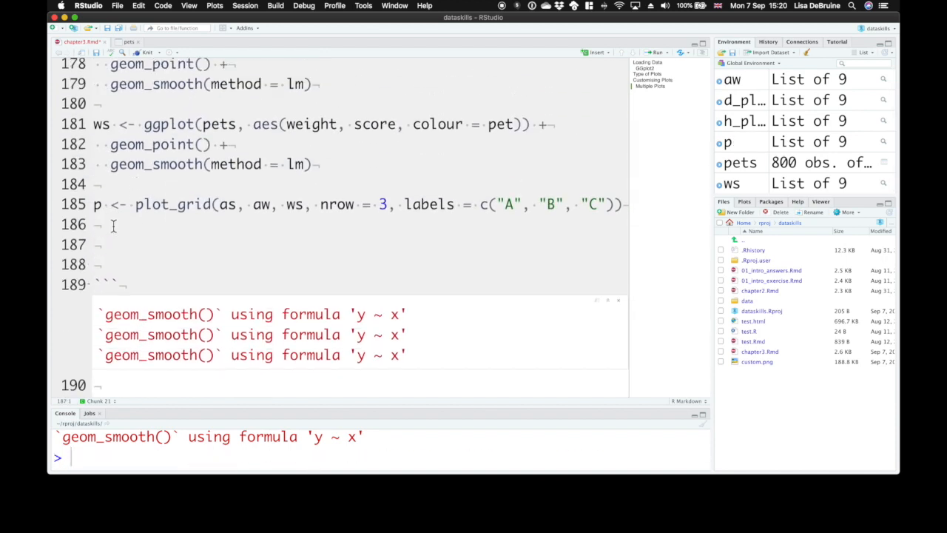
Start a ggsave call writing the grid to "gridplot.png", fixing the misspelled file name.
{"action": "type", "text": "ggsa"}
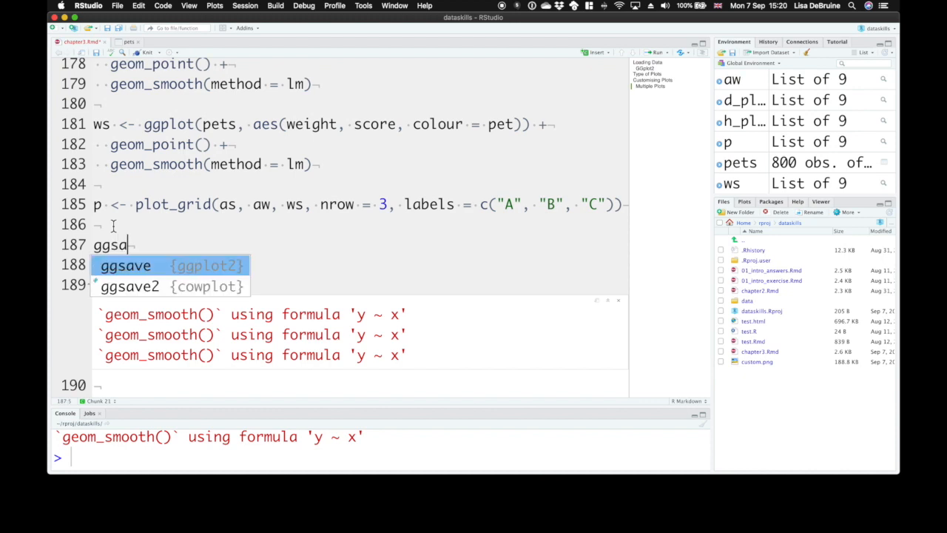
{"action": "key", "text": "Tab"}
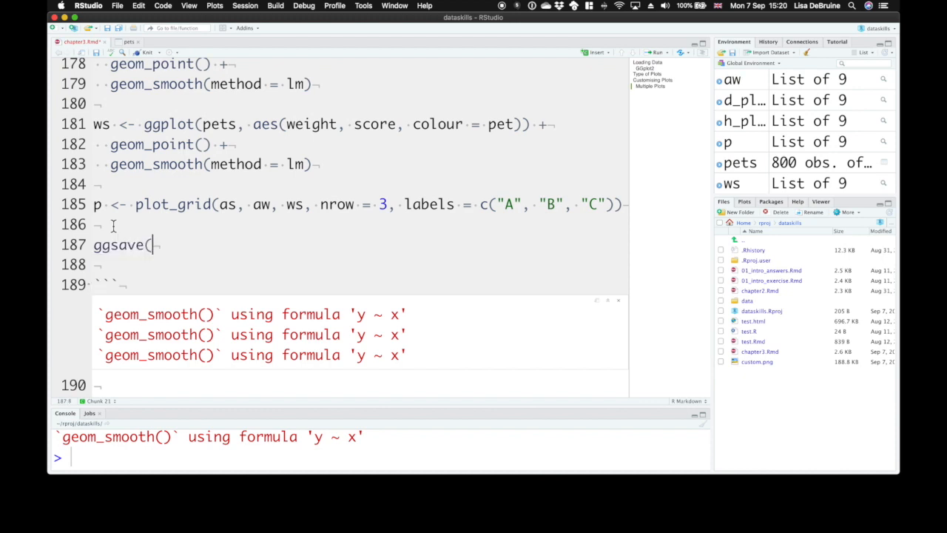
{"action": "type", "text": "\""}
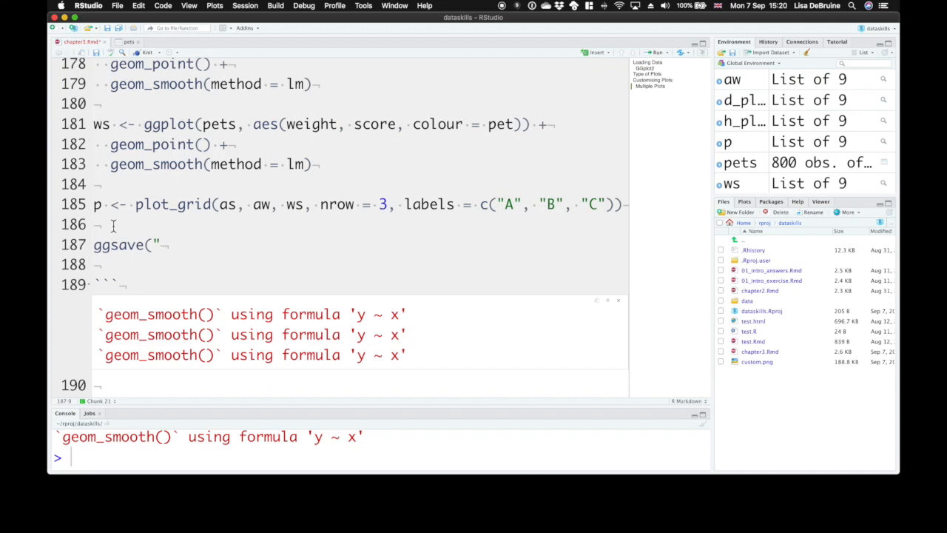
{"action": "type", "text": "griplot"}
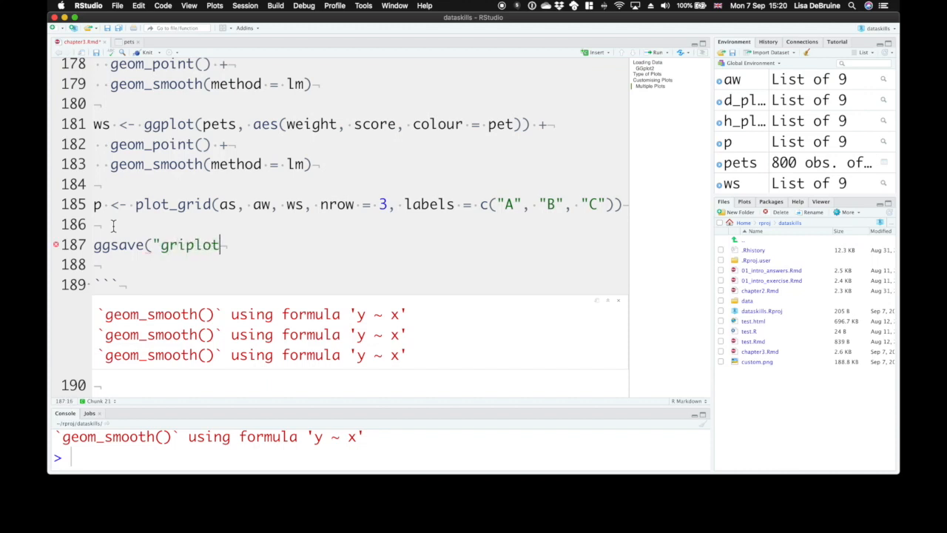
{"action": "type", "text": ".png"}
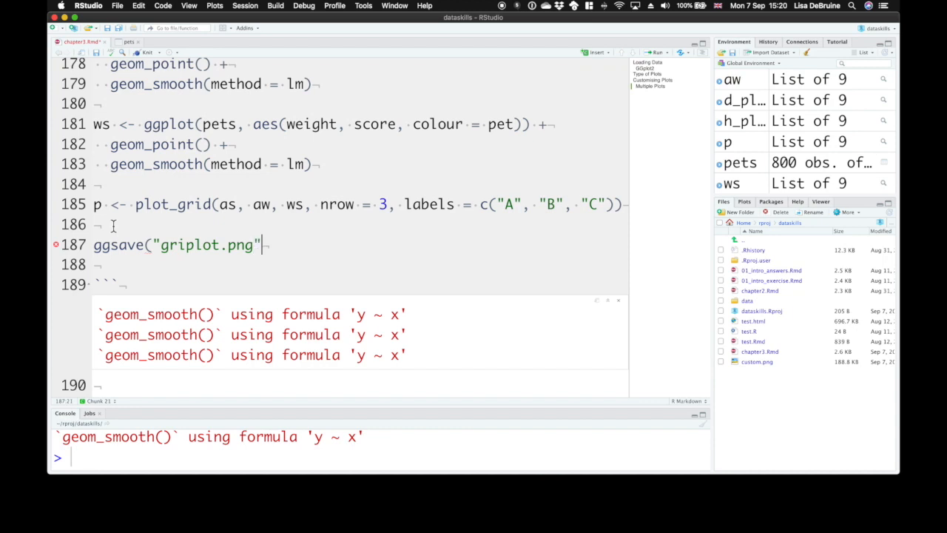
{"action": "left_click", "coordinate": [186, 246]}
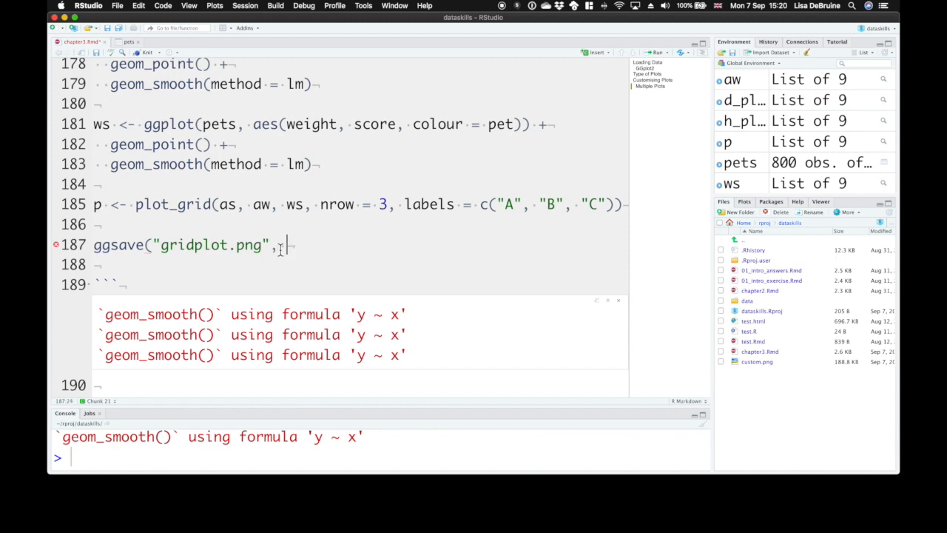
Complete ggsave with plot = p, height 9, width 5 and dpi 300, and run it.
{"action": "type", "text": ","}
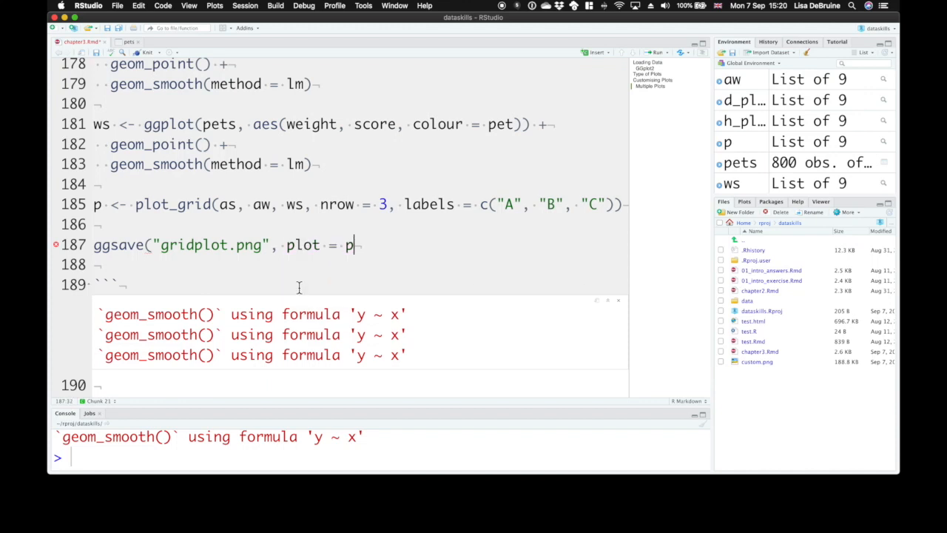
{"action": "type", "text": ","}
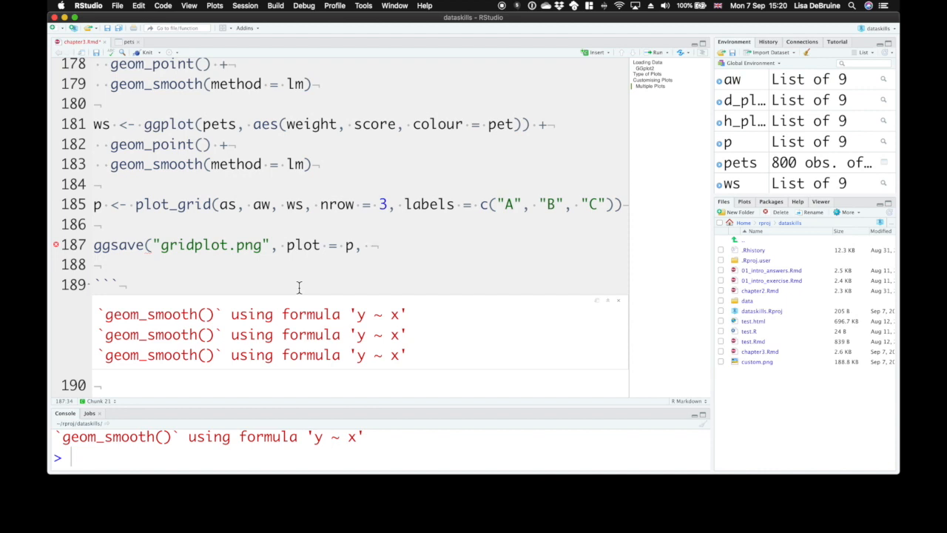
{"action": "type", "text": "width ="}
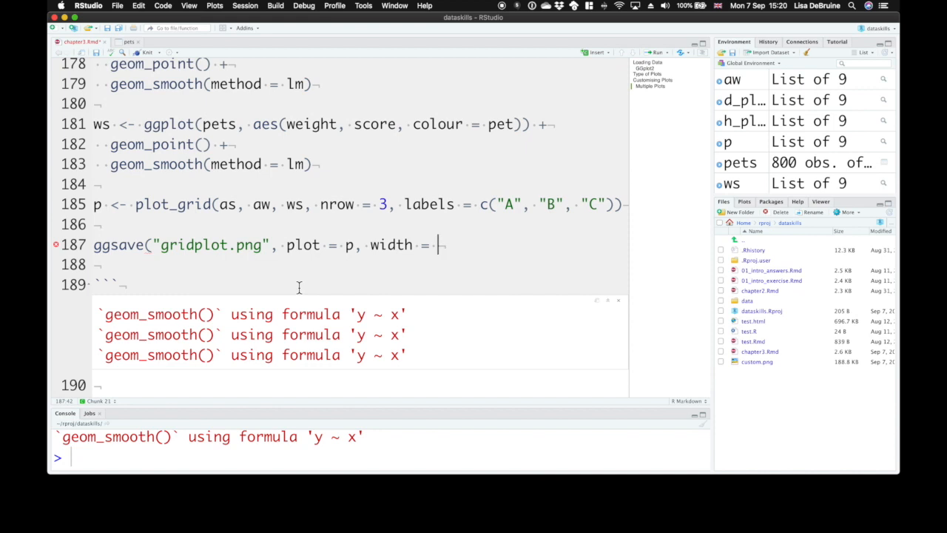
{"action": "type", "text": "9"}
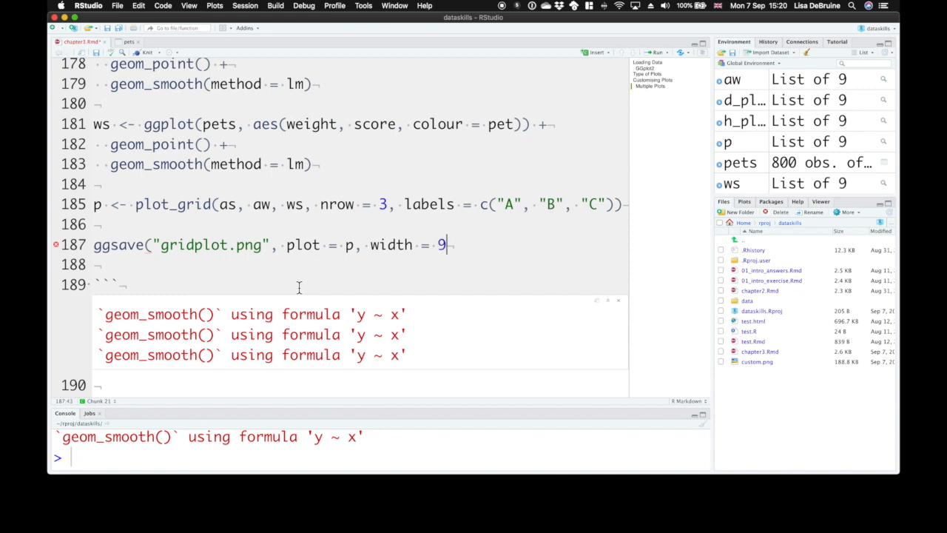
{"action": "type", "text": ","}
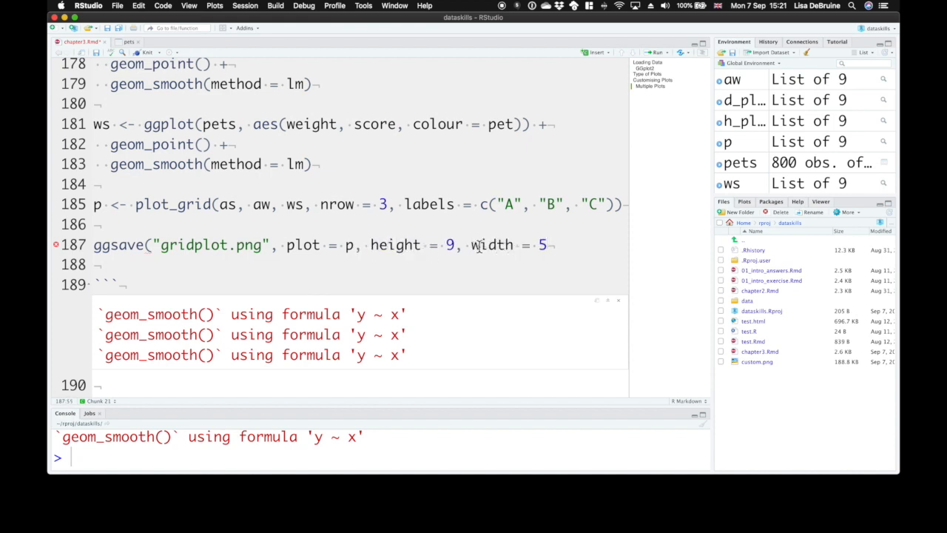
{"action": "type", "text": ", dpi ="}
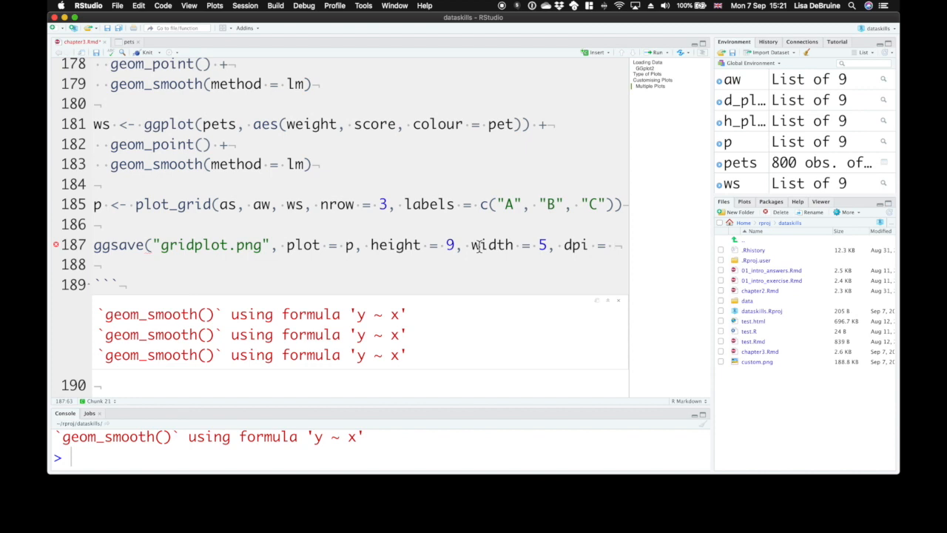
{"action": "type", "text": "300)"}
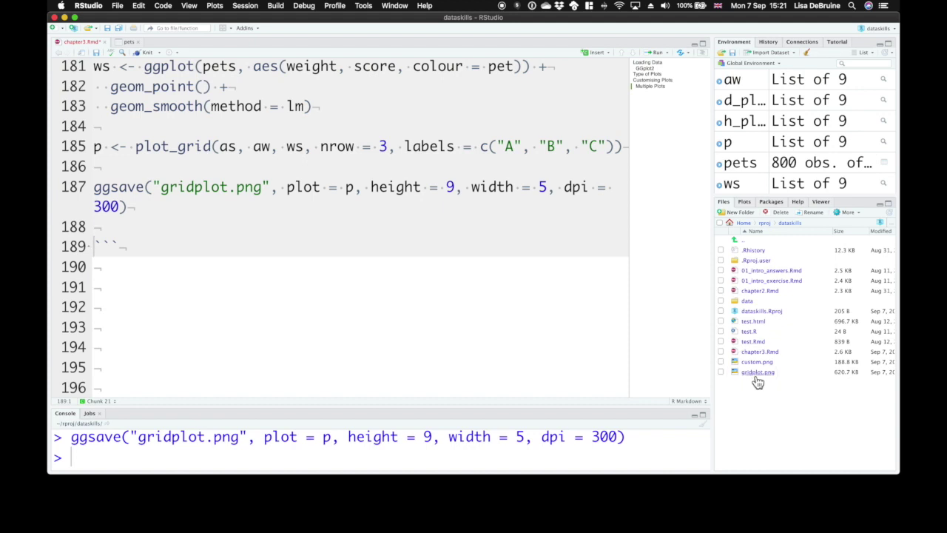
View gridplot.png in Preview to check the stacked A, B, C plots.
{"action": "double_click", "coordinate": [758, 371]}
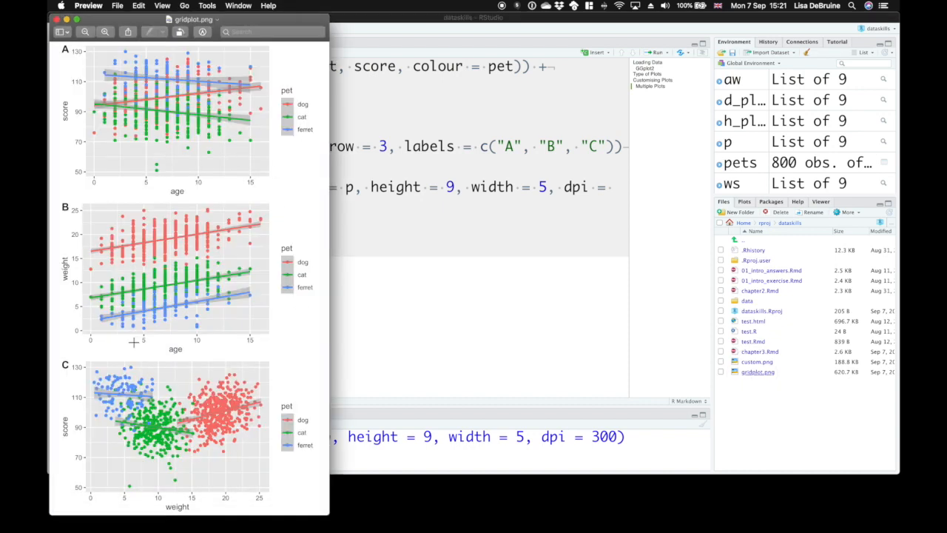
{"action": "mouse_move", "coordinate": [257, 228]}
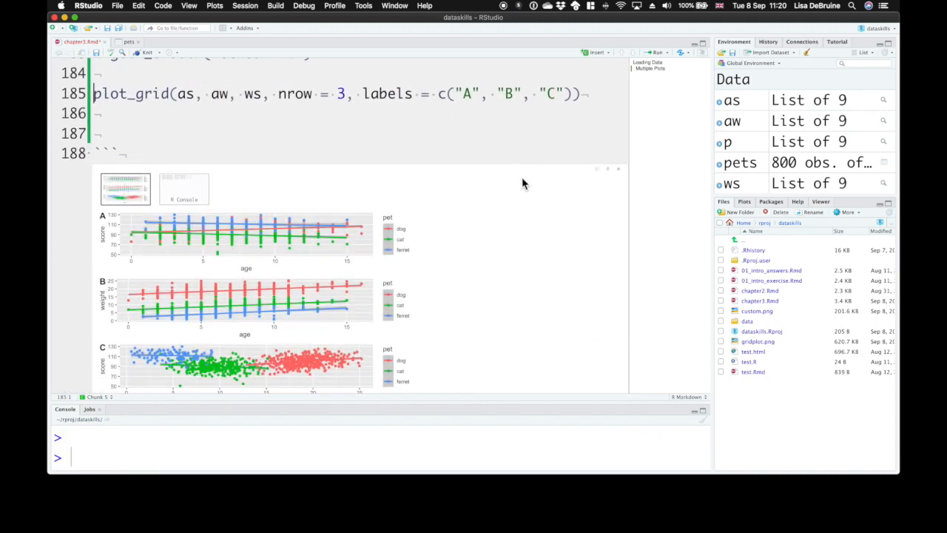
Scroll to the plot_grid chunk to see the A, B, C grid inline.
{"action": "scroll", "scroll_direction": "down", "scroll_amount": 3}
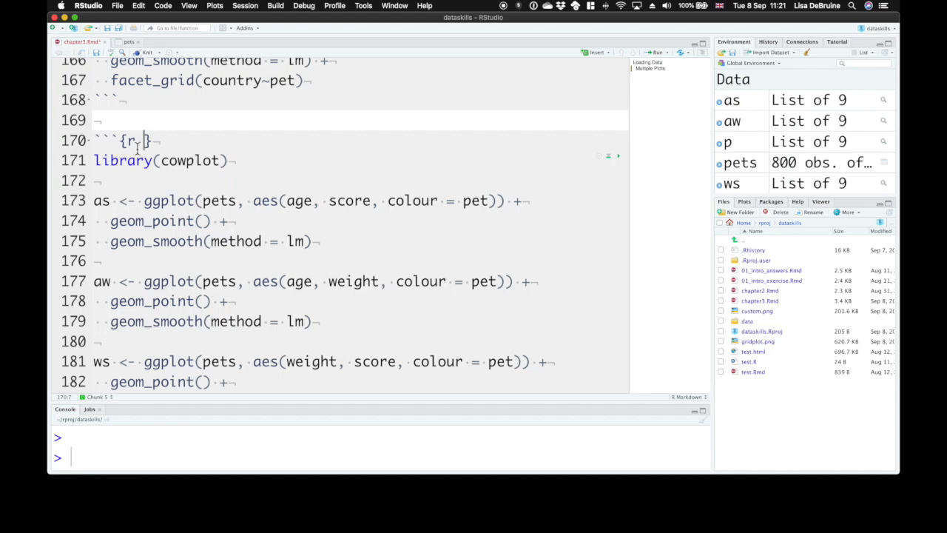
Name the chunk cowplot-demo with echo = FALSE and fig.height 9.
{"action": "type", "text": "cowplot"}
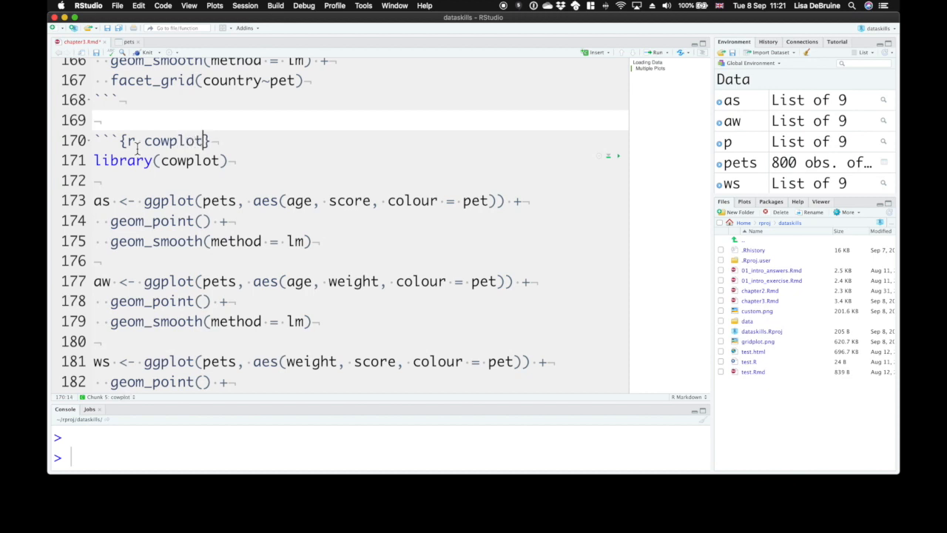
{"action": "type", "text": "-demo"}
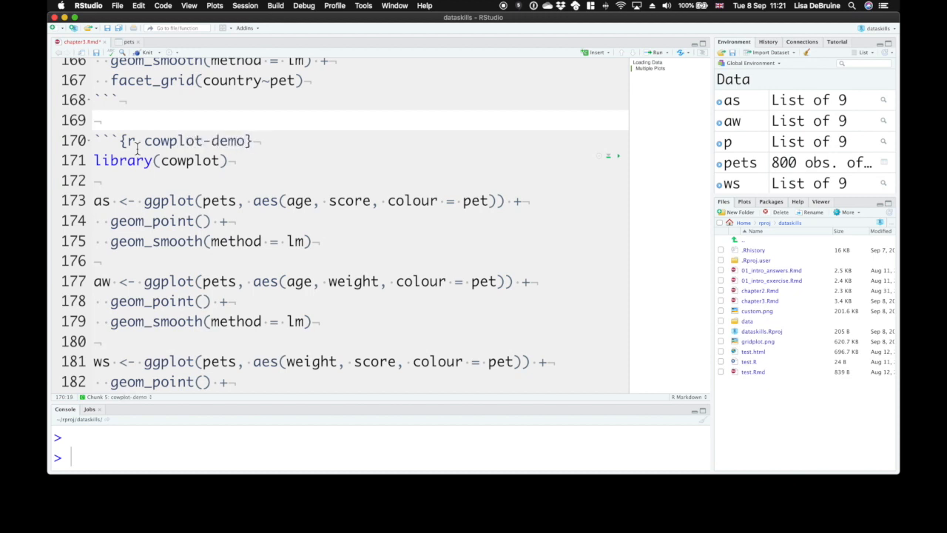
{"action": "type", "text": ","}
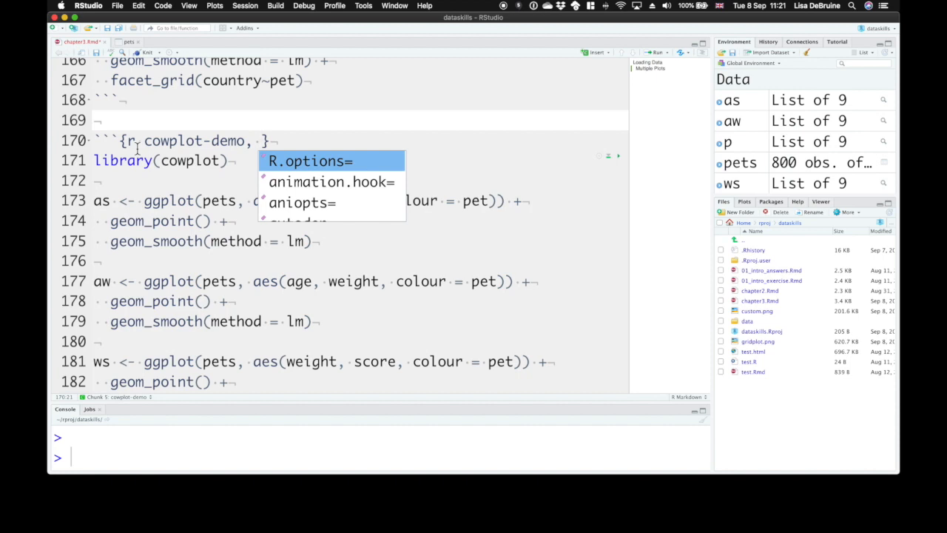
{"action": "type", "text": "echo ="}
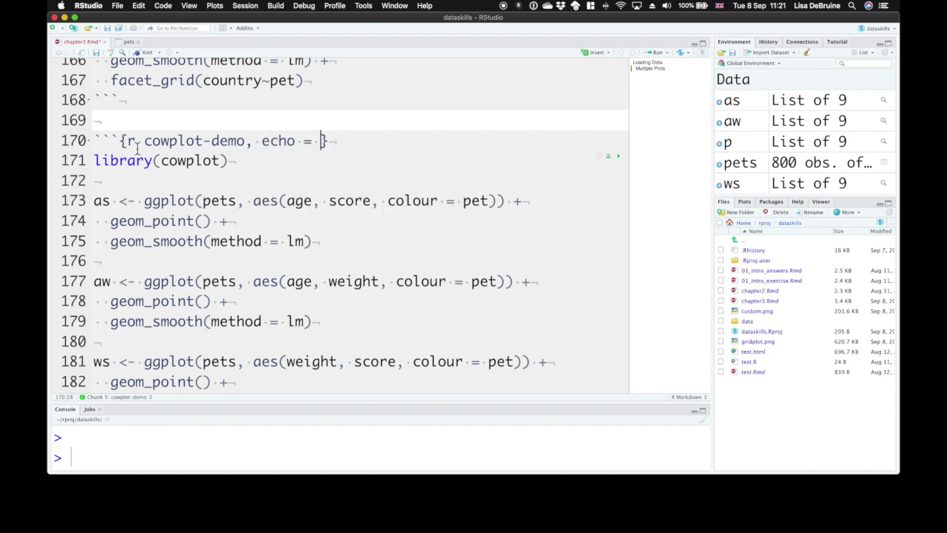
{"action": "type", "text": "FALSE"}
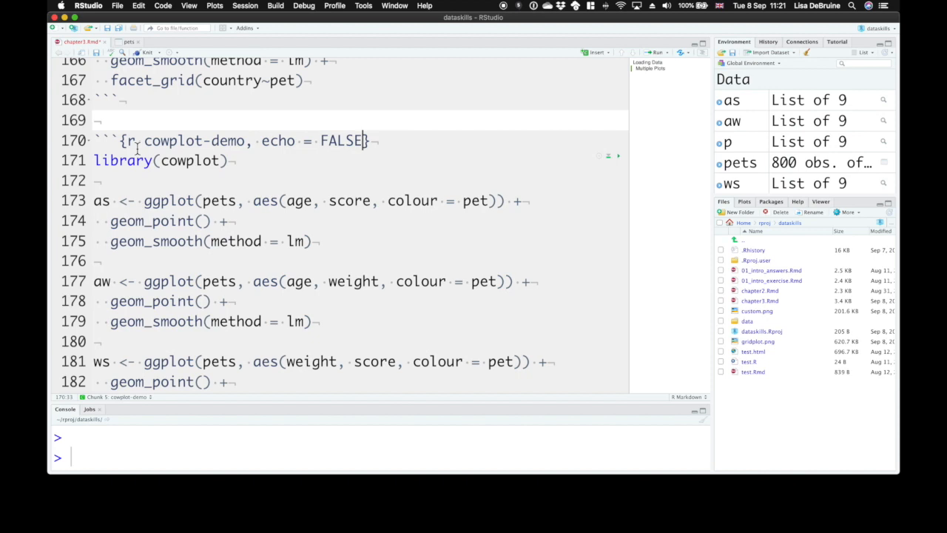
{"action": "type", "text": ","}
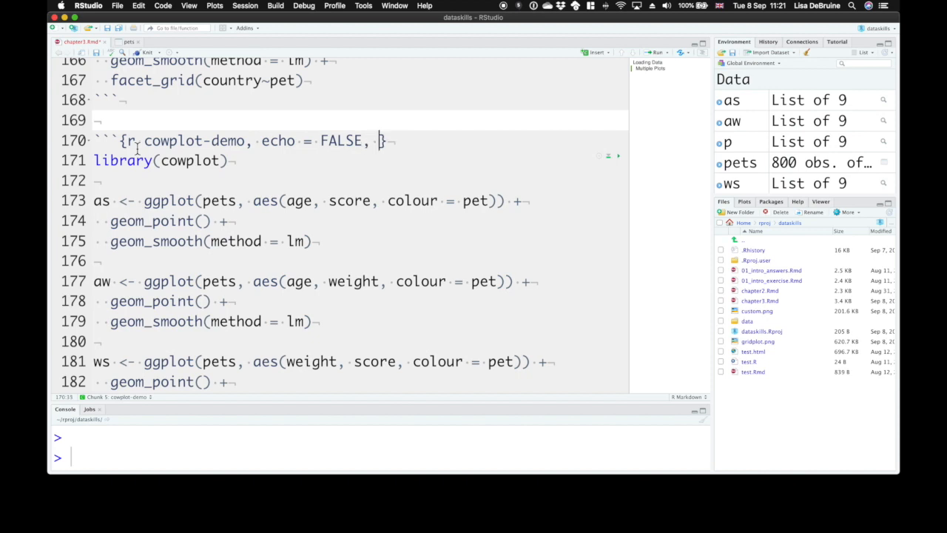
{"action": "type", "text": "fig.width=5, fig."}
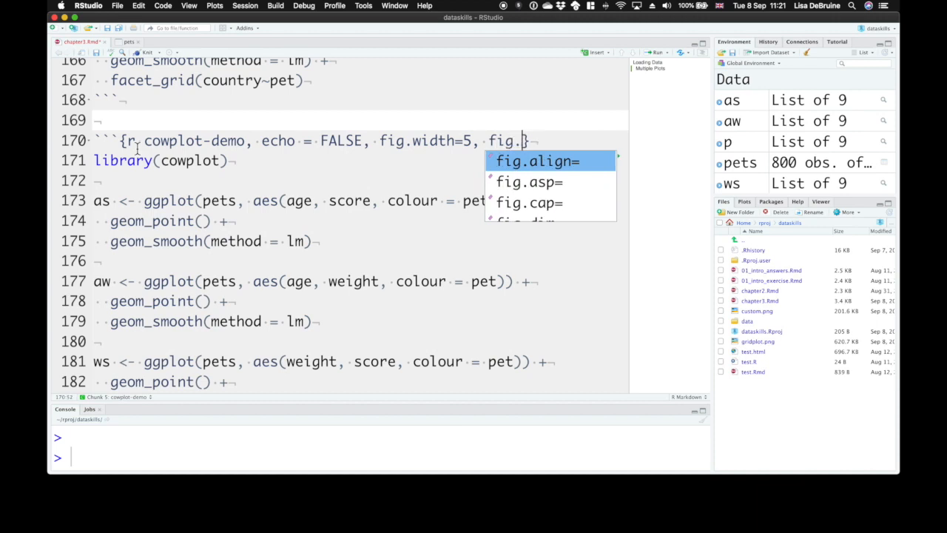
{"action": "type", "text": "height="}
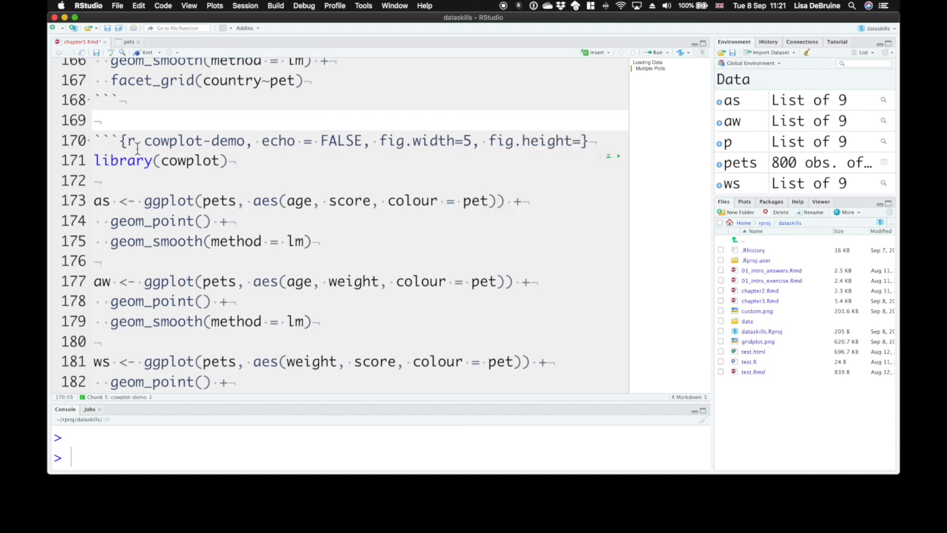
{"action": "type", "text": "9"}
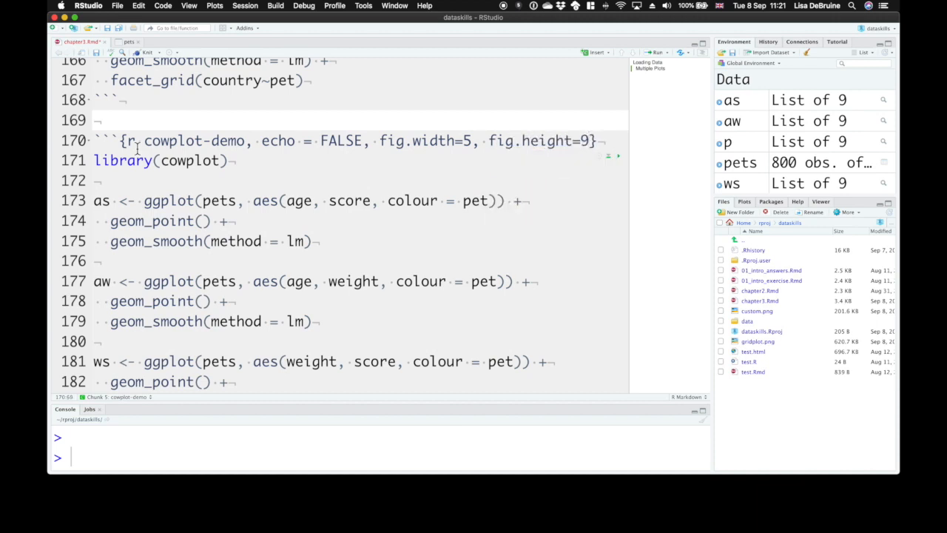
Add fig.cap "Demo multiple plots with cowplot" and knit the chapter to HTML.
{"action": "type", "text": ", fig.cap=\""}
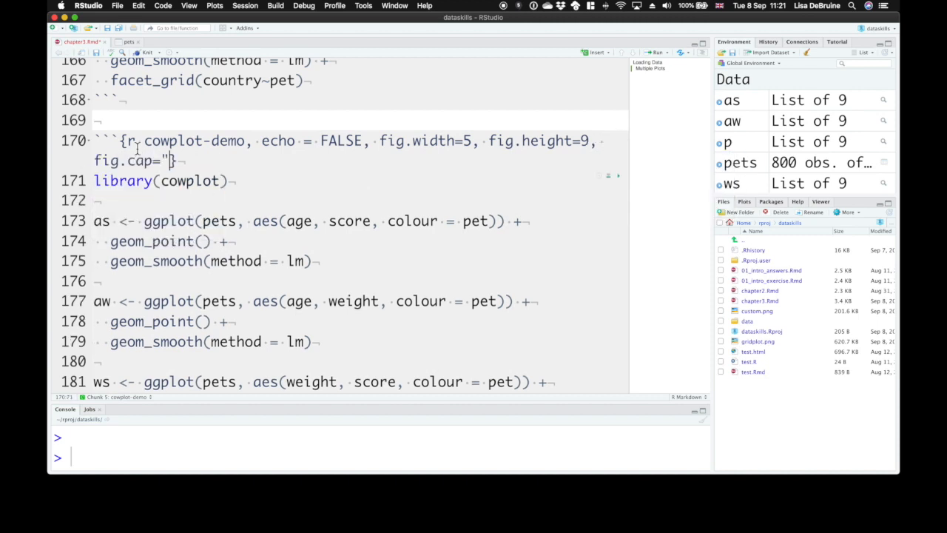
{"action": "type", "text": "De"}
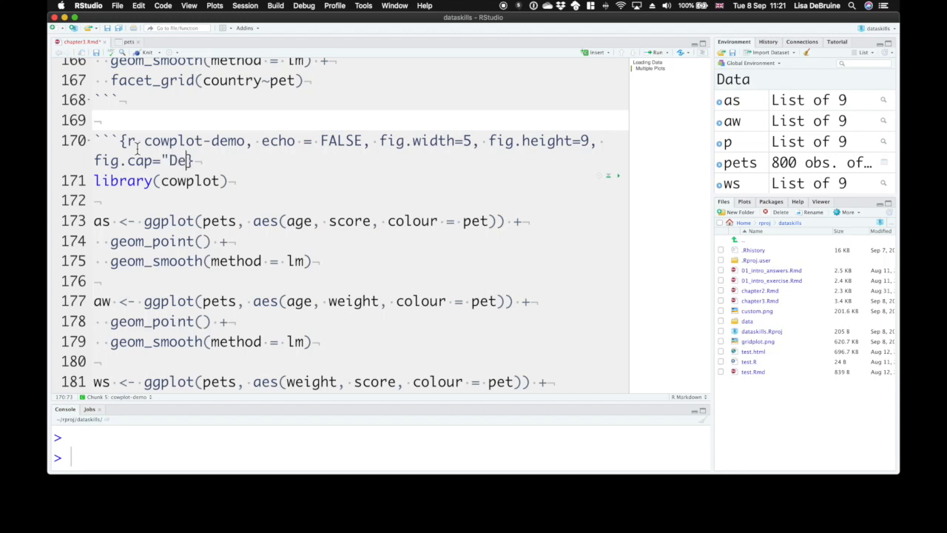
{"action": "type", "text": "mo multiple plots with cowp"}
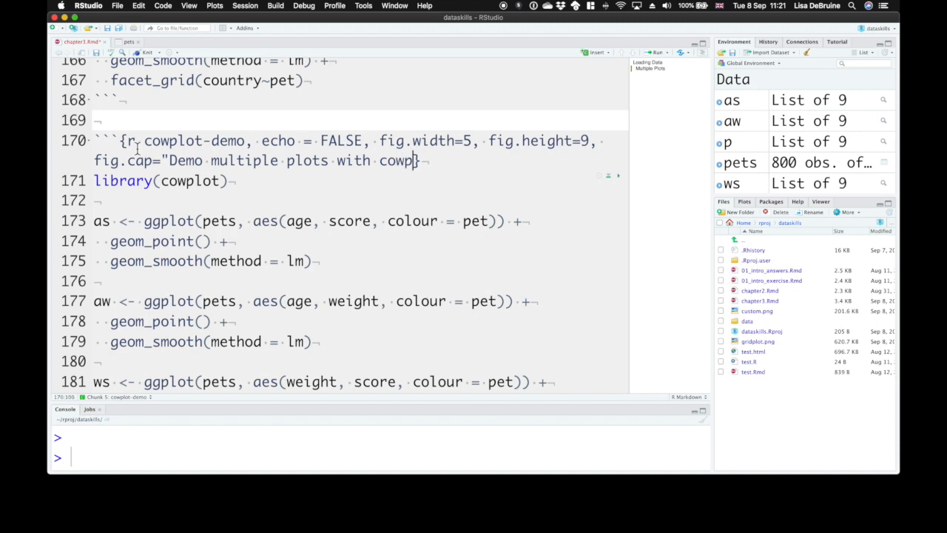
{"action": "type", "text": "lot\""}
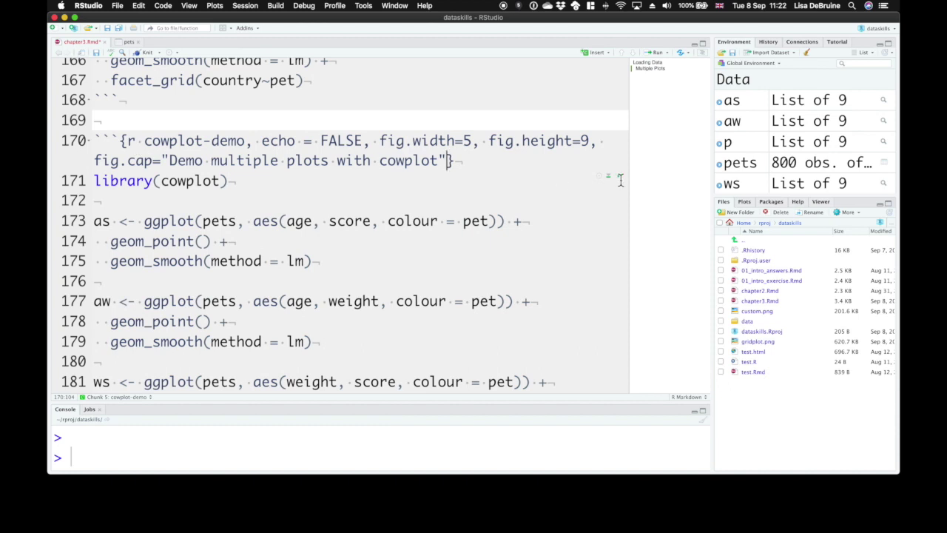
{"action": "scroll", "scroll_direction": "down", "scroll_amount": 3}
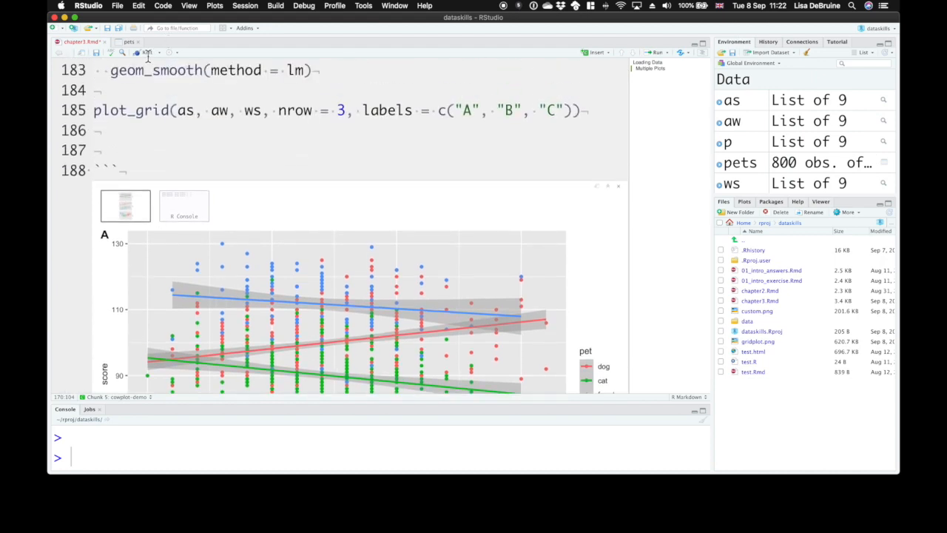
{"action": "left_click", "coordinate": [142, 54]}
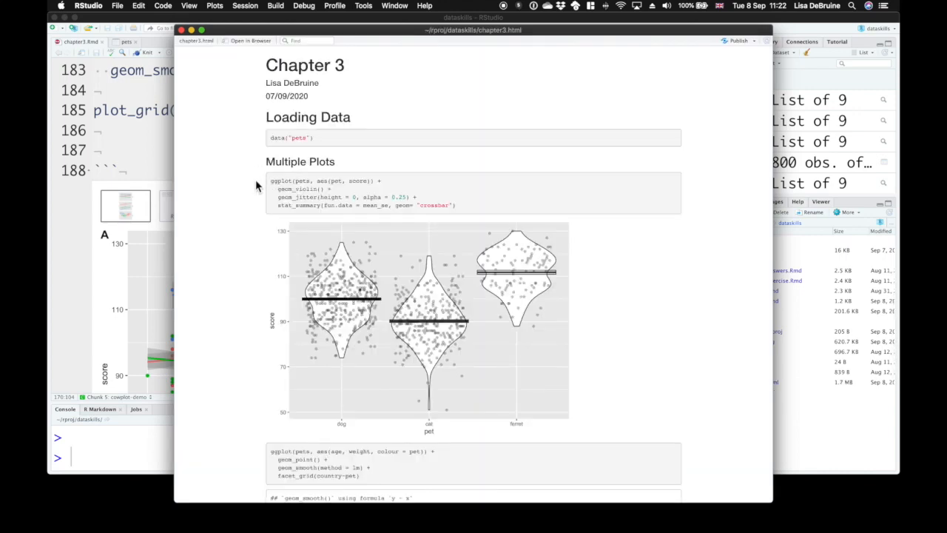
{"action": "mouse_move", "coordinate": [310, 106]}
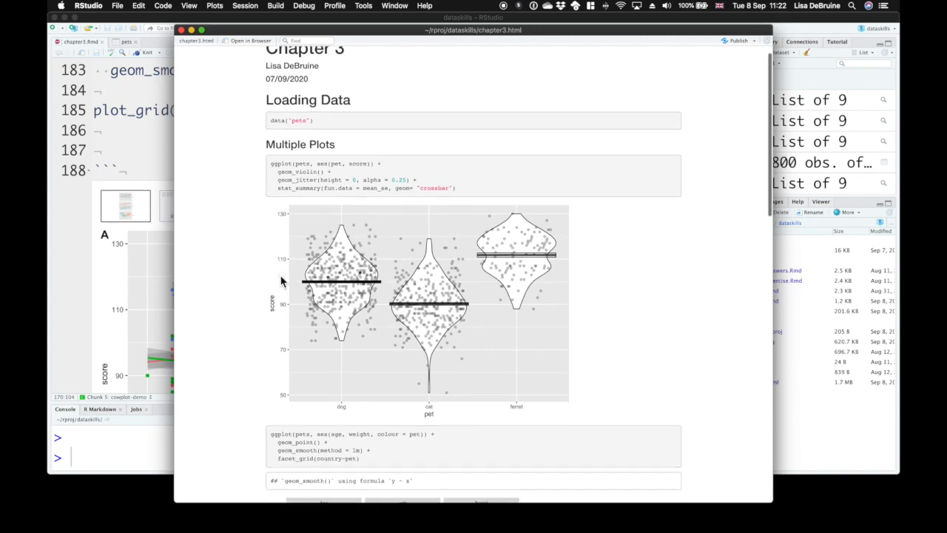
Scroll the knitted Chapter 3 page down to the captioned A, B, C grid.
{"action": "scroll", "scroll_direction": "down", "scroll_amount": 3}
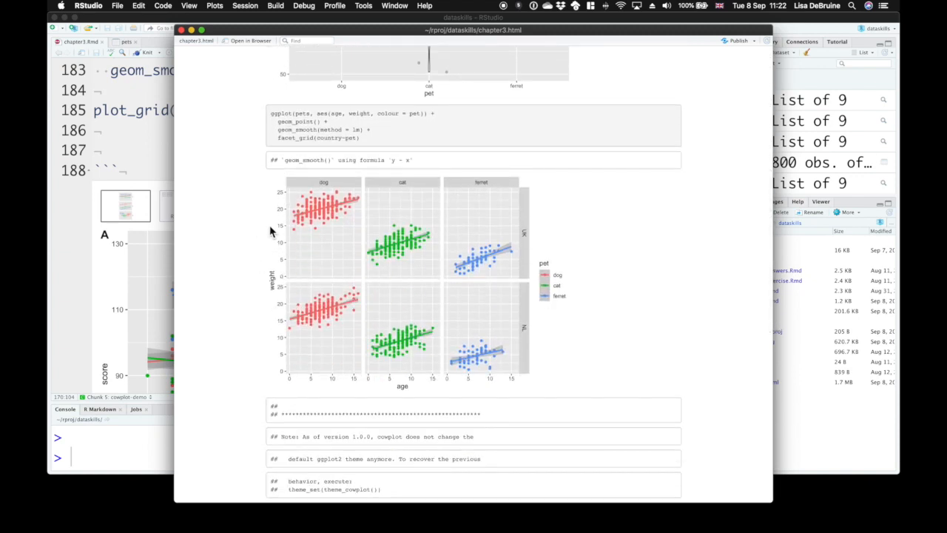
{"action": "scroll", "scroll_direction": "down", "scroll_amount": 3}
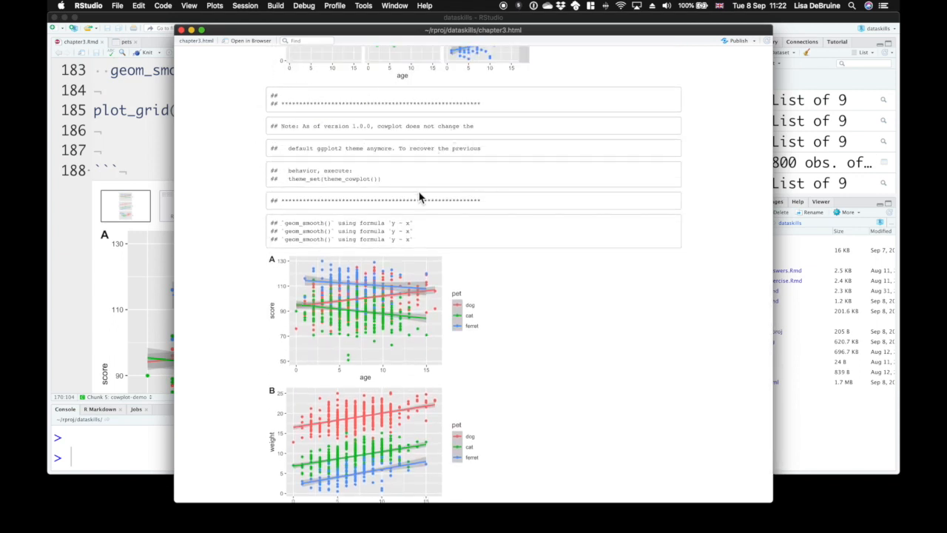
{"action": "scroll", "scroll_direction": "down", "scroll_amount": 3}
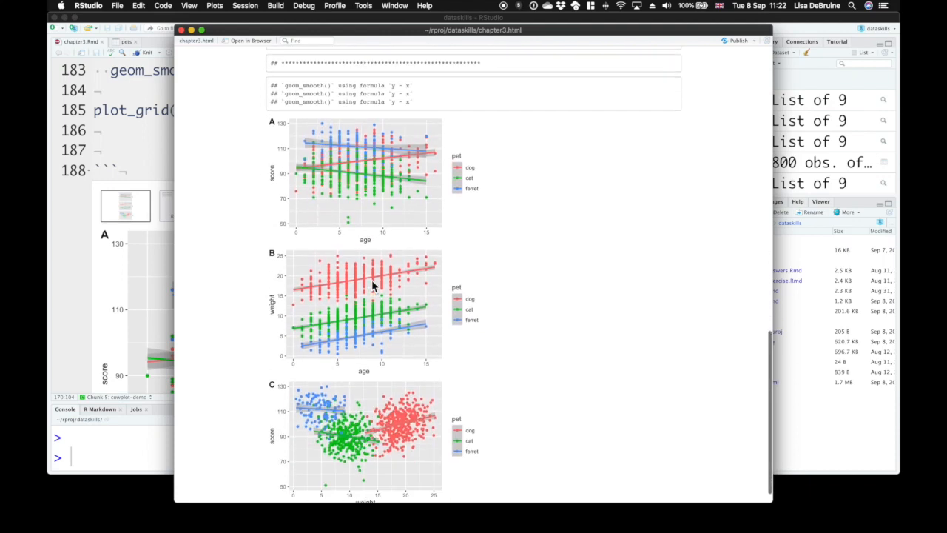
{"action": "scroll", "scroll_direction": "down", "scroll_amount": 3}
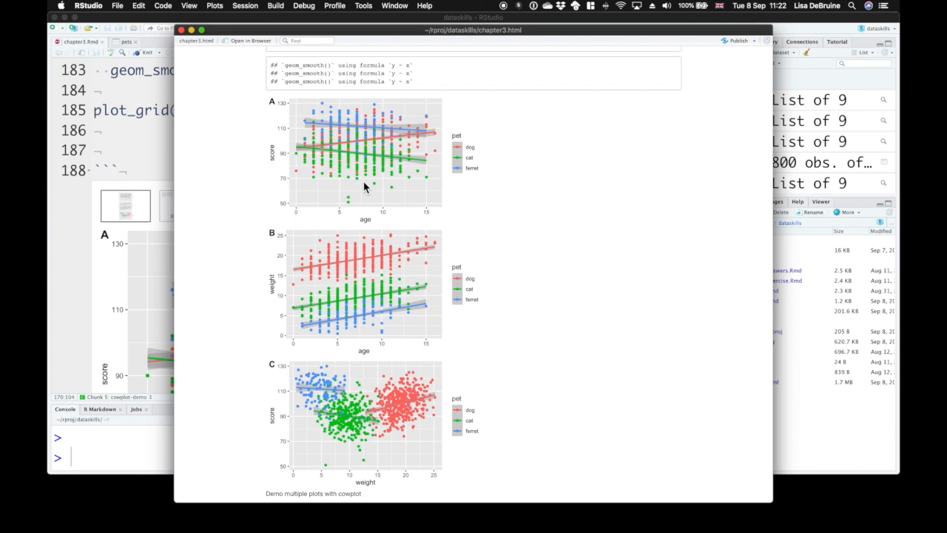
{"action": "mouse_move", "coordinate": [361, 516]}
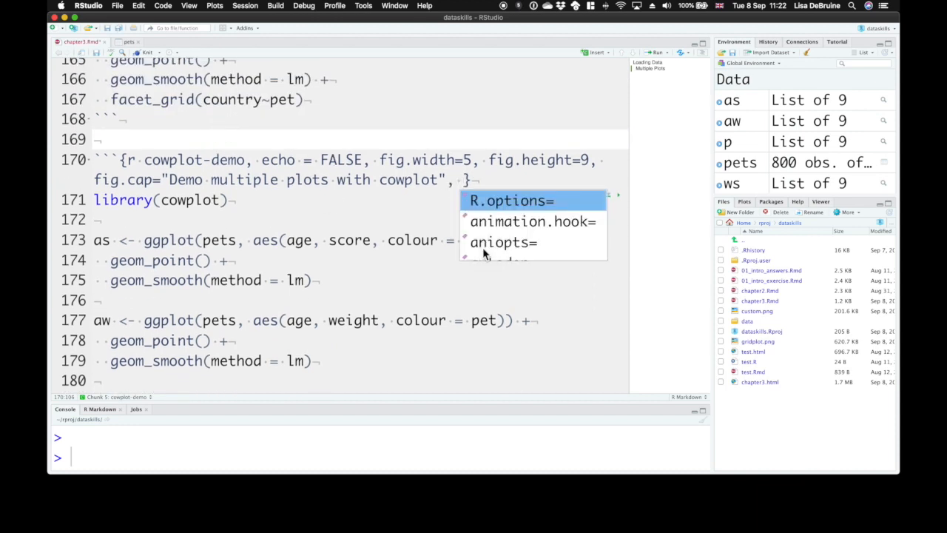
Add message=FALSE to the cowplot-demo chunk header.
{"action": "type", "text": "message=FALSE"}
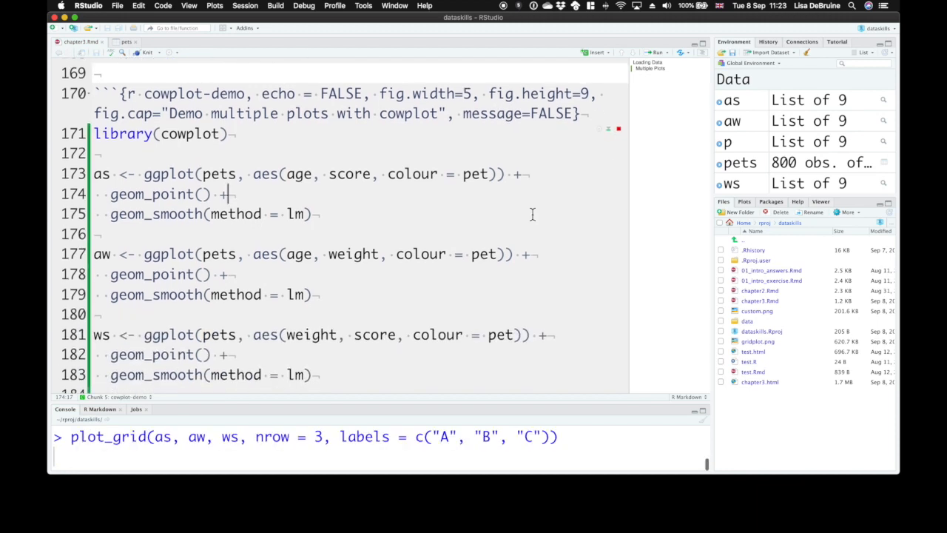
{"action": "key", "text": "Return"}
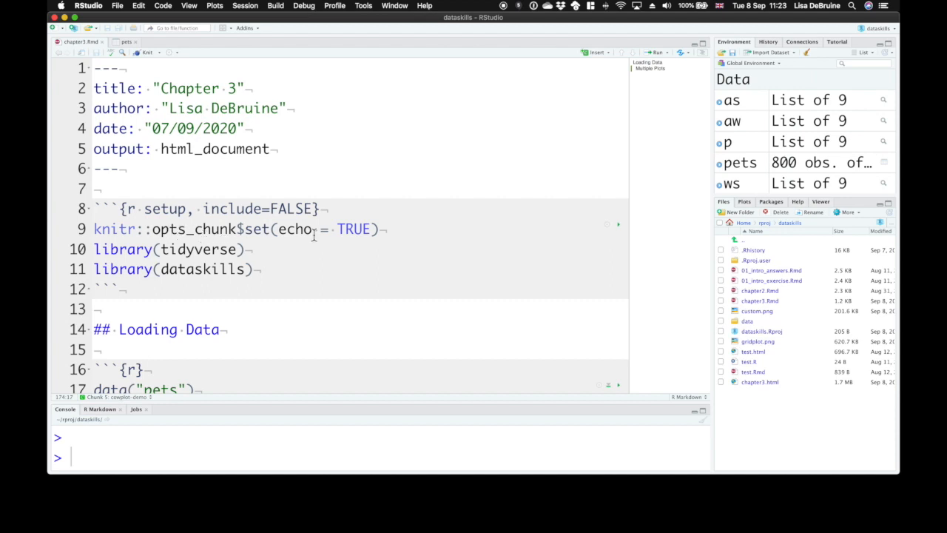
{"action": "mouse_move", "coordinate": [377, 234]}
{"action": "type", "text": ", m"}
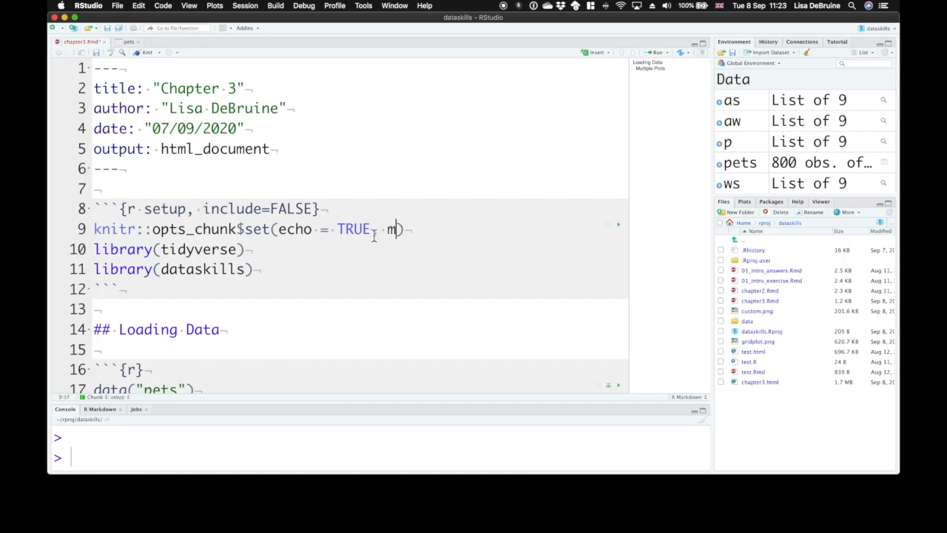
Set setup-chunk defaults message = FALSE, fig.width 5 and fig.height 5.
{"action": "type", "text": "essage ="}
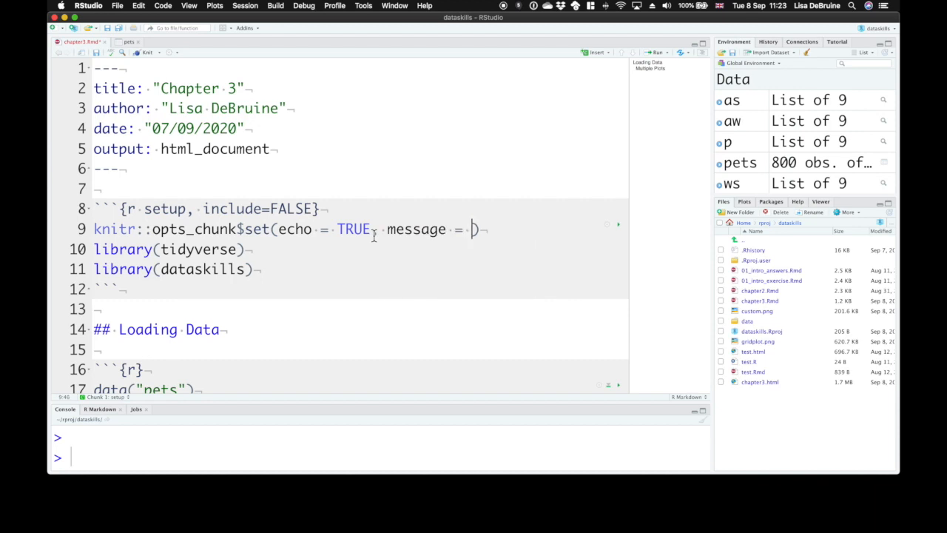
{"action": "type", "text": "FALSE,"}
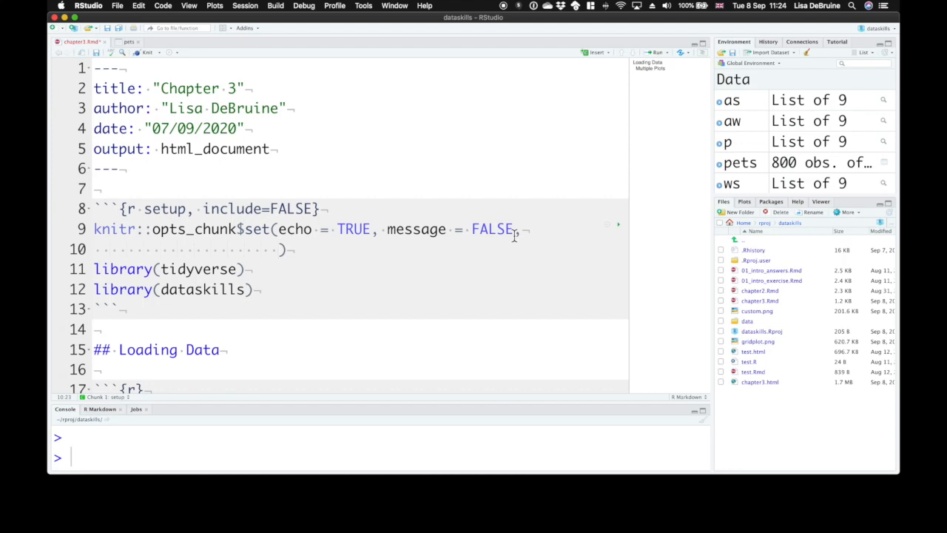
{"action": "type", "text": "fig.width ="}
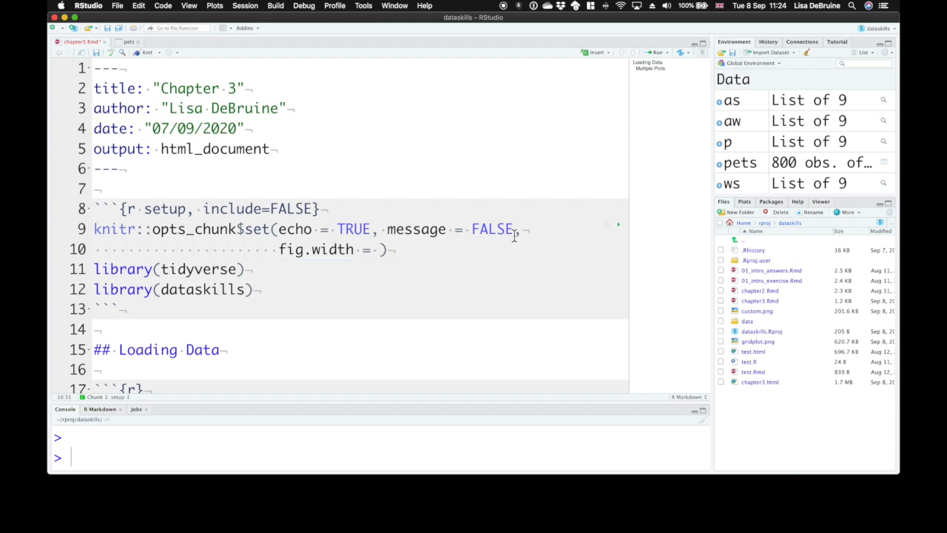
{"action": "type", "text": "5,"}
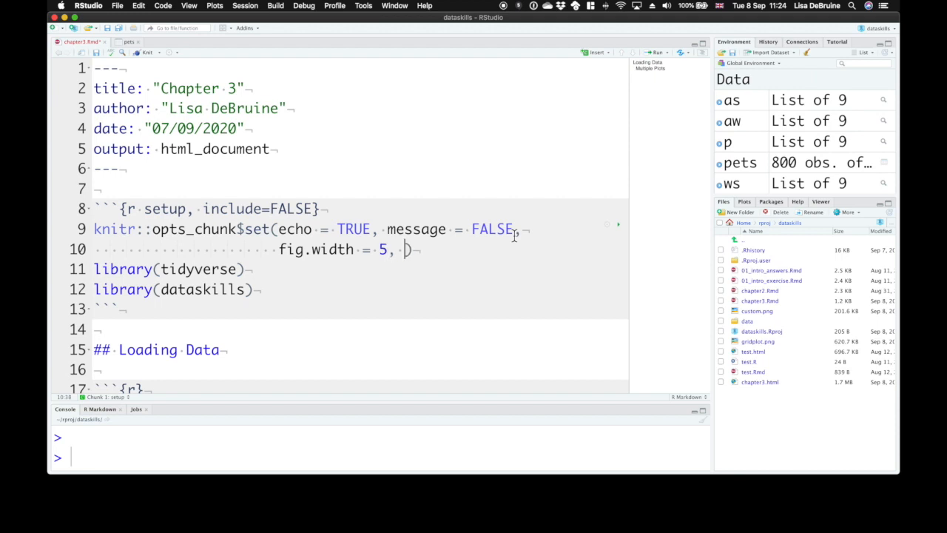
{"action": "type", "text": "fig.height = 5"}
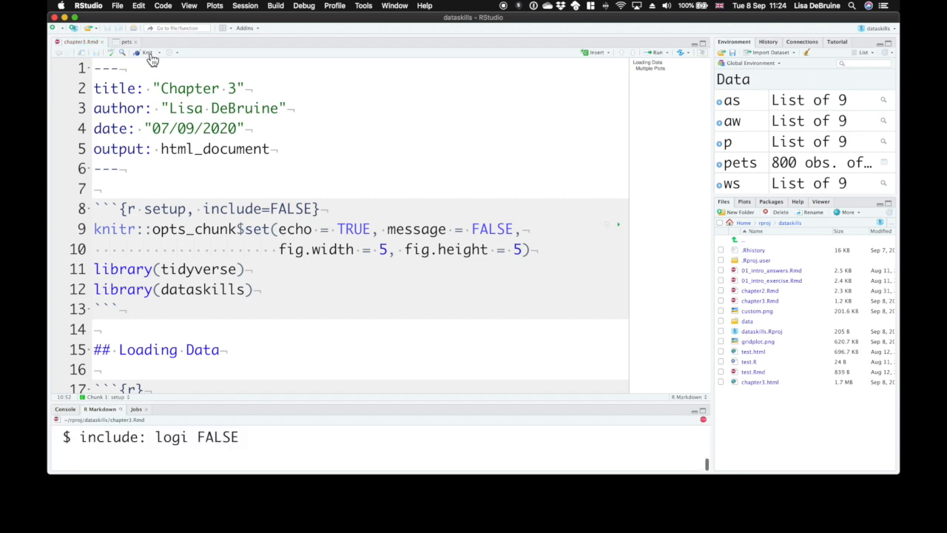
Knit the updated chapter and wait for the HTML preview with the captioned grid.
{"action": "left_click", "coordinate": [148, 50]}
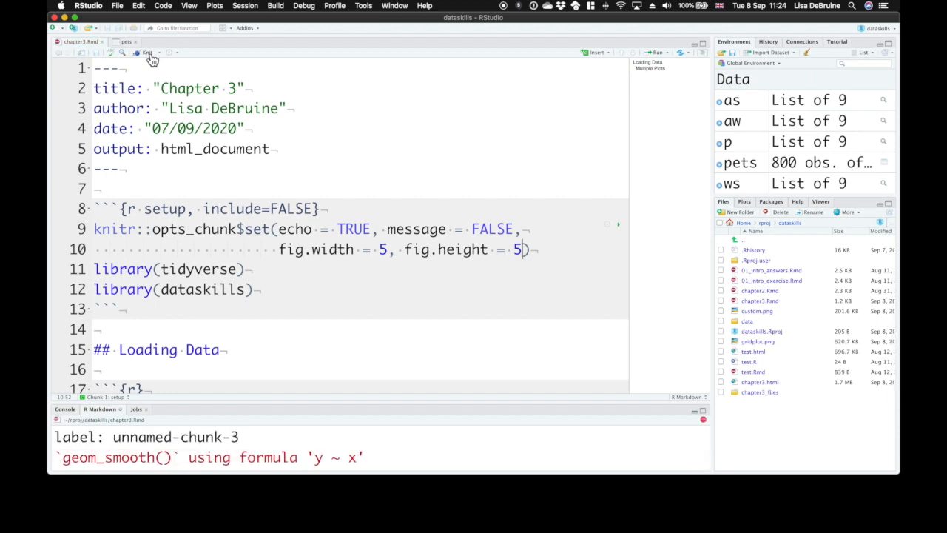
{"action": "left_click", "coordinate": [146, 53]}
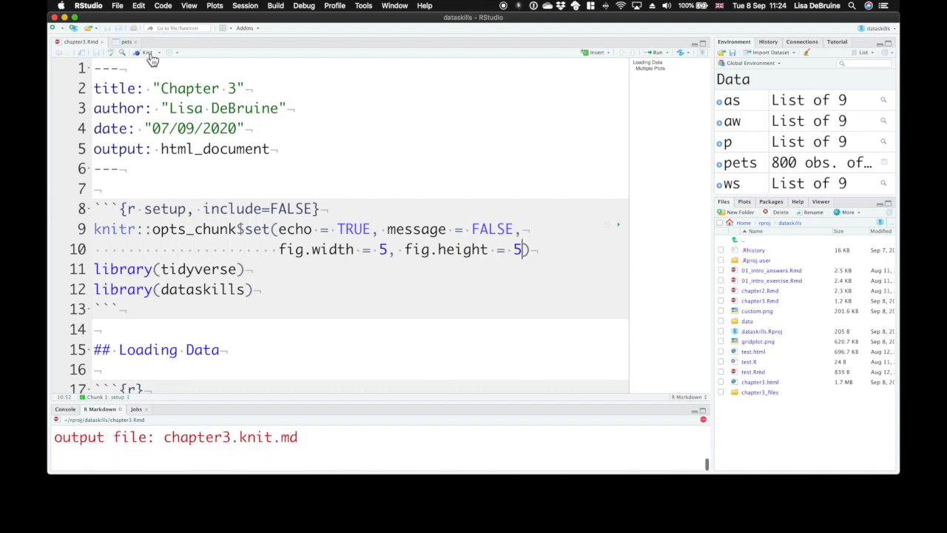
{"action": "left_click", "coordinate": [148, 51]}
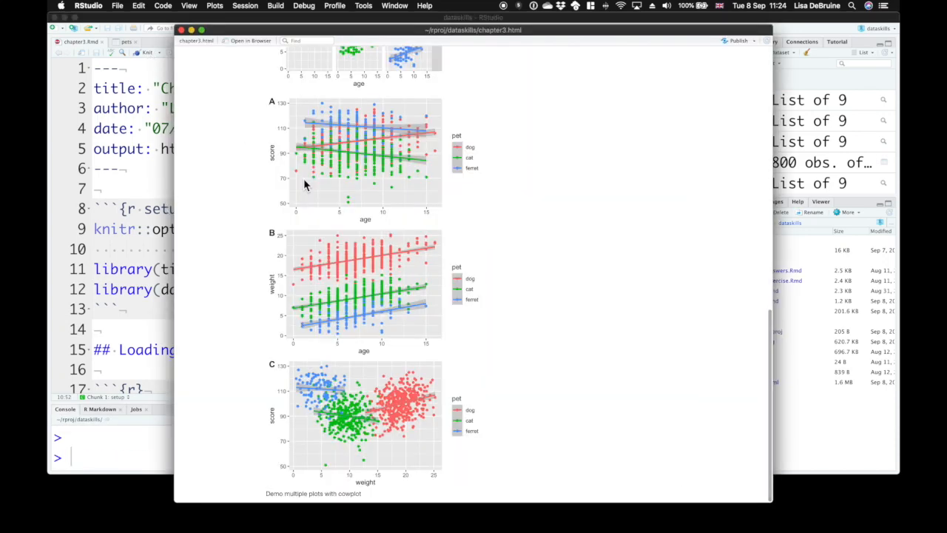
{"action": "scroll", "scroll_direction": "down", "scroll_amount": 3}
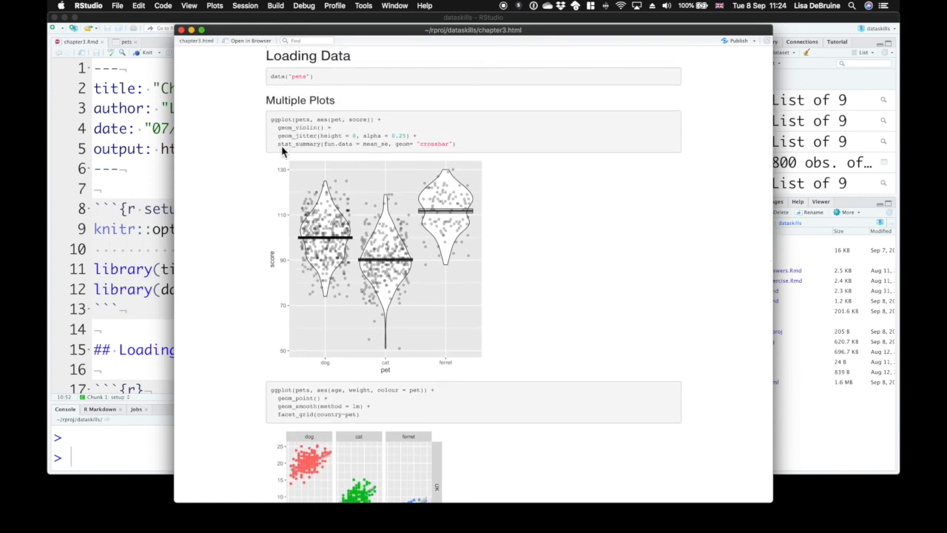
{"action": "mouse_move", "coordinate": [305, 127]}
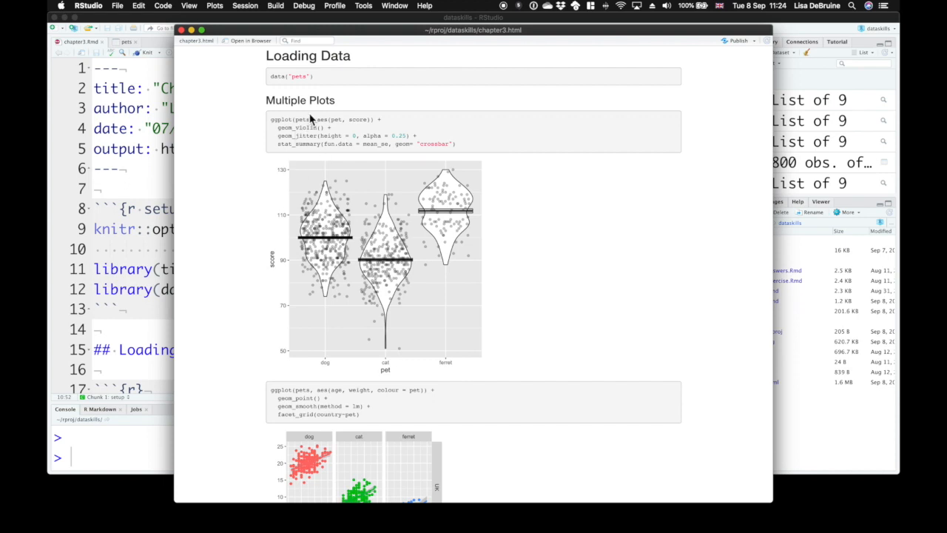
{"action": "scroll", "scroll_direction": "down", "scroll_amount": 3}
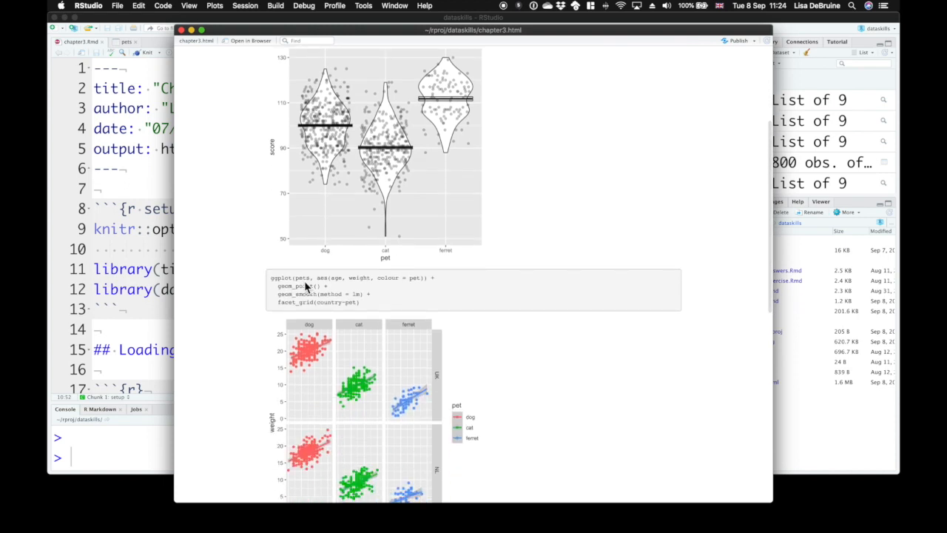
{"action": "scroll", "scroll_direction": "down", "scroll_amount": 3}
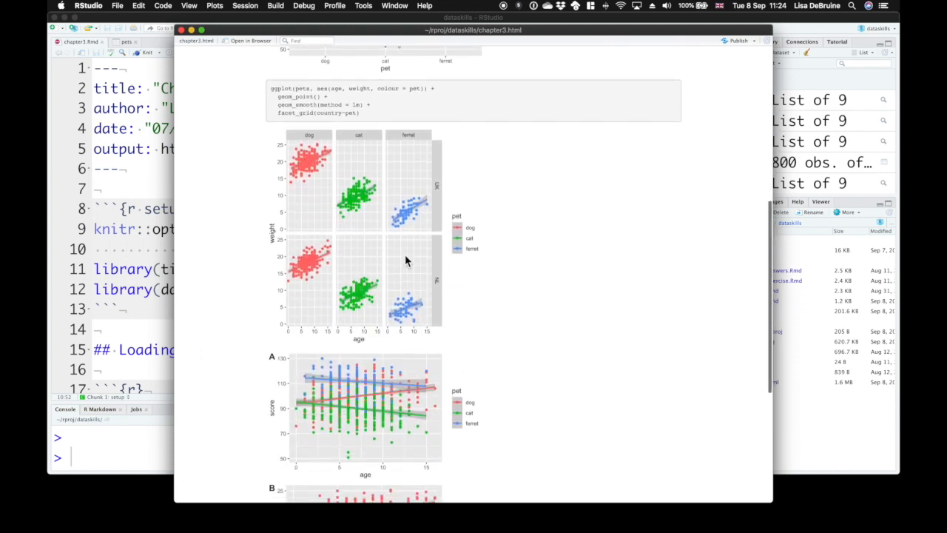
{"action": "scroll", "scroll_direction": "down", "scroll_amount": 3}
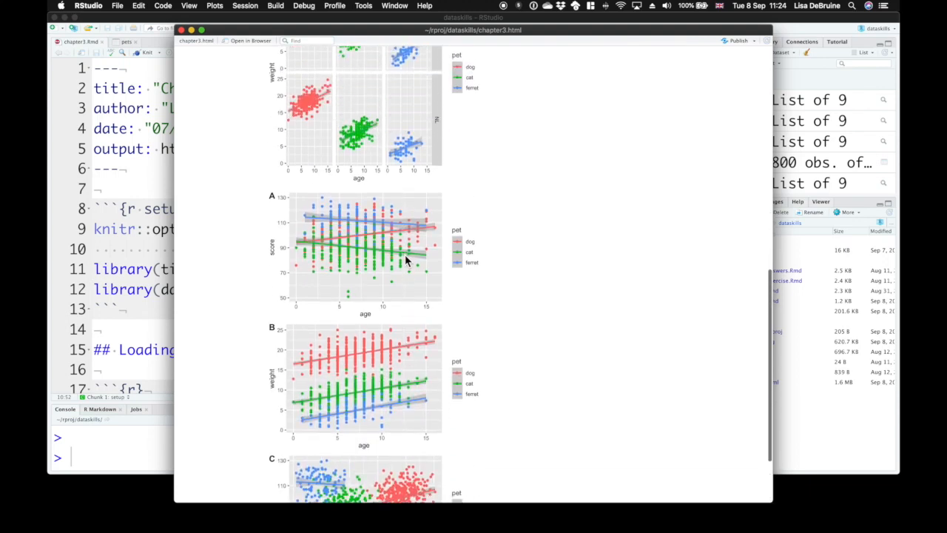
{"action": "scroll", "scroll_direction": "down", "scroll_amount": 3}
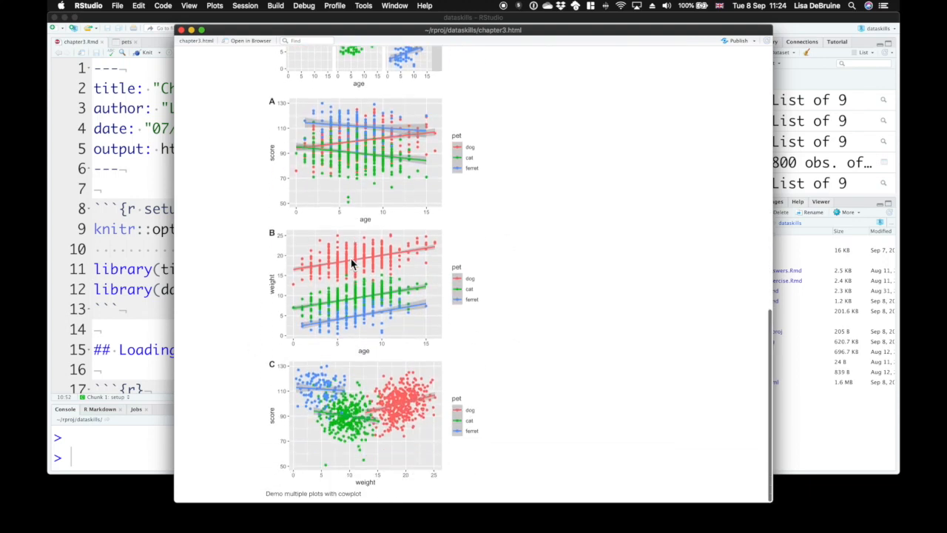